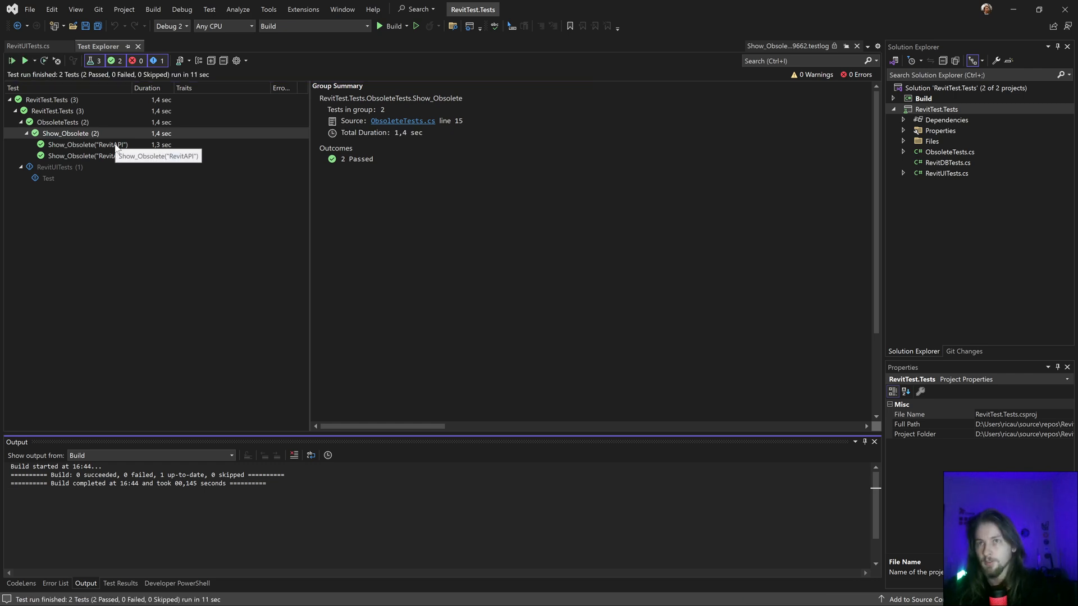
Show the Show_Obsolete("RevitAPI") output and select the ElementId member in its deprecated list.
left_click(88, 145)
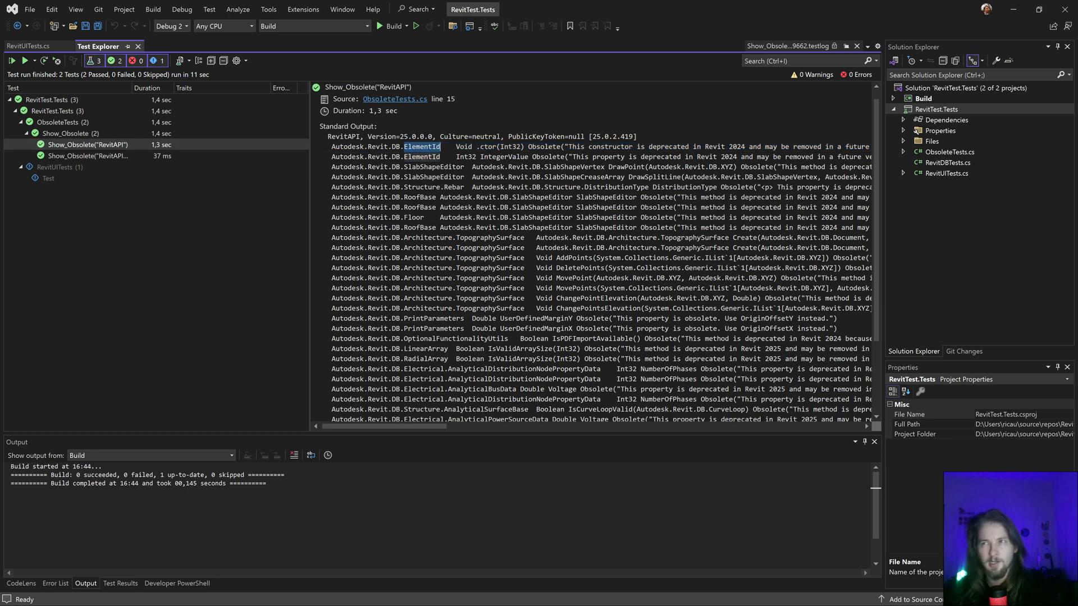
double_click(512, 146)
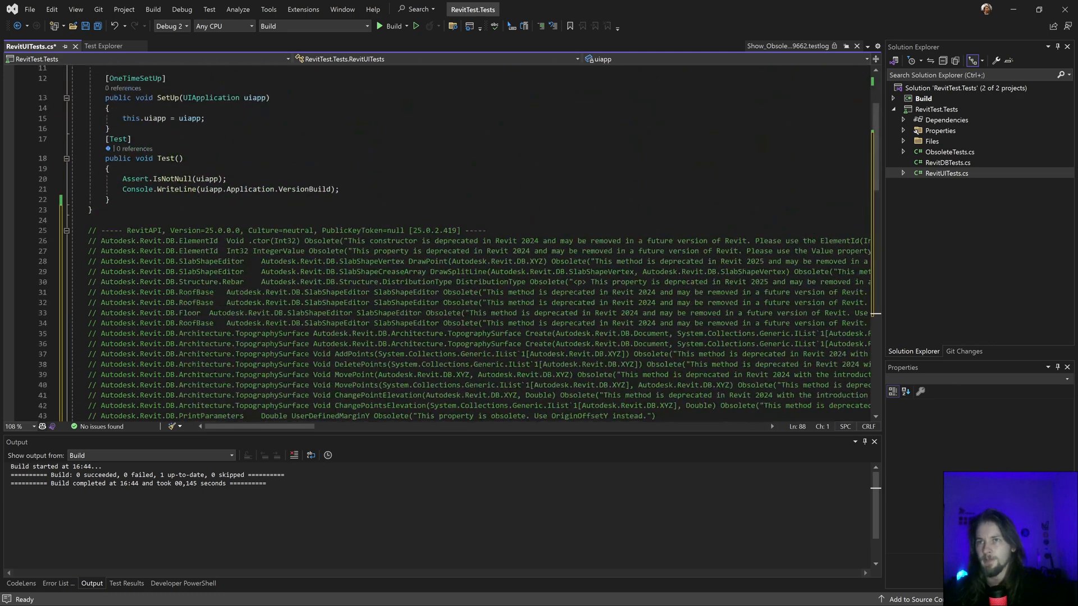
double_click(200, 240)
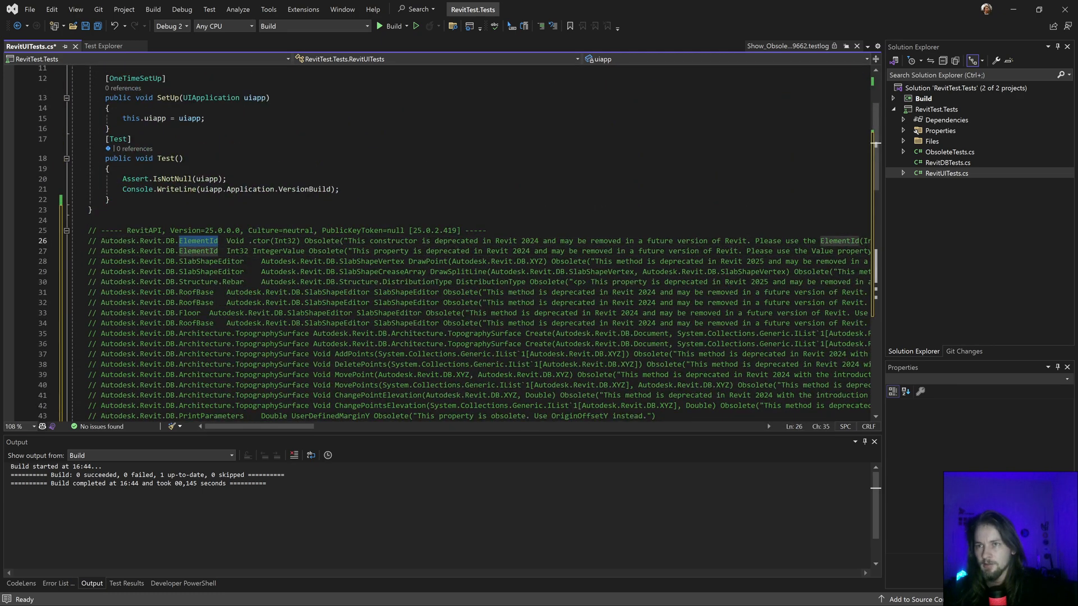
double_click(280, 251)
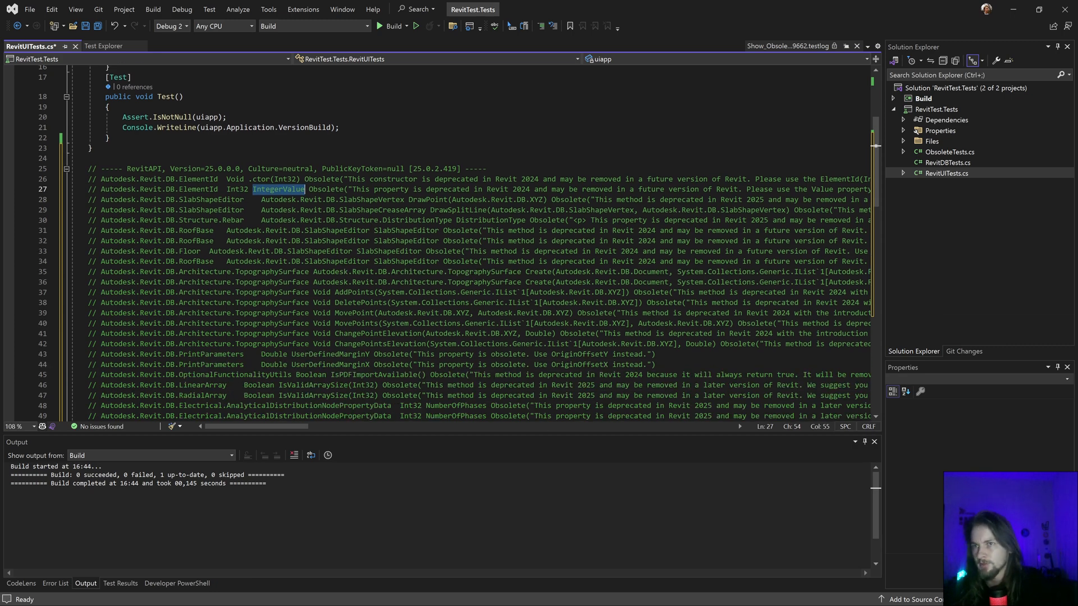
scroll("down", 3)
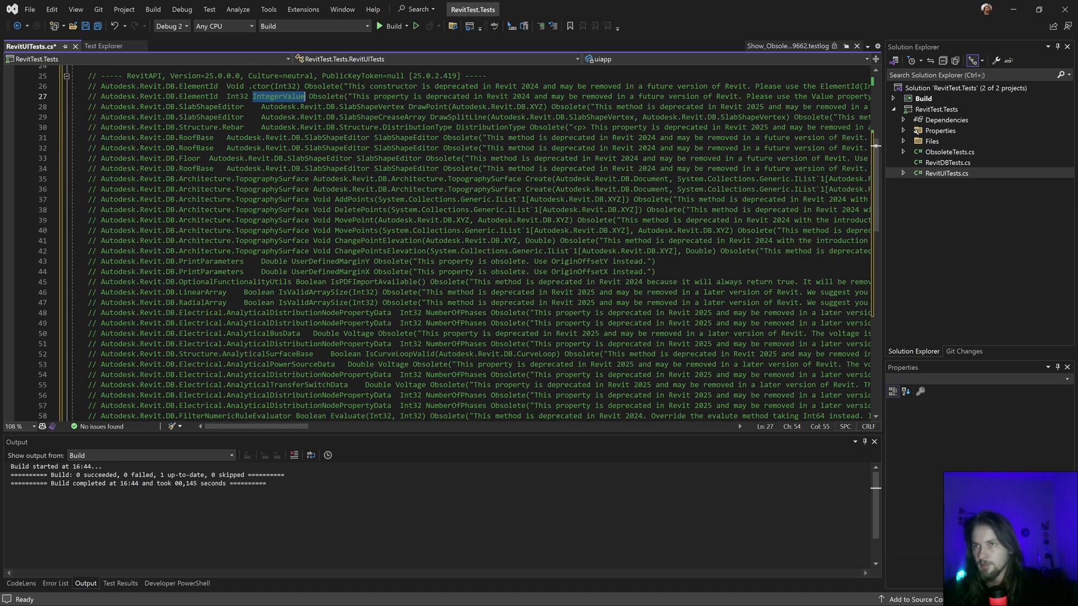
double_click(272, 179)
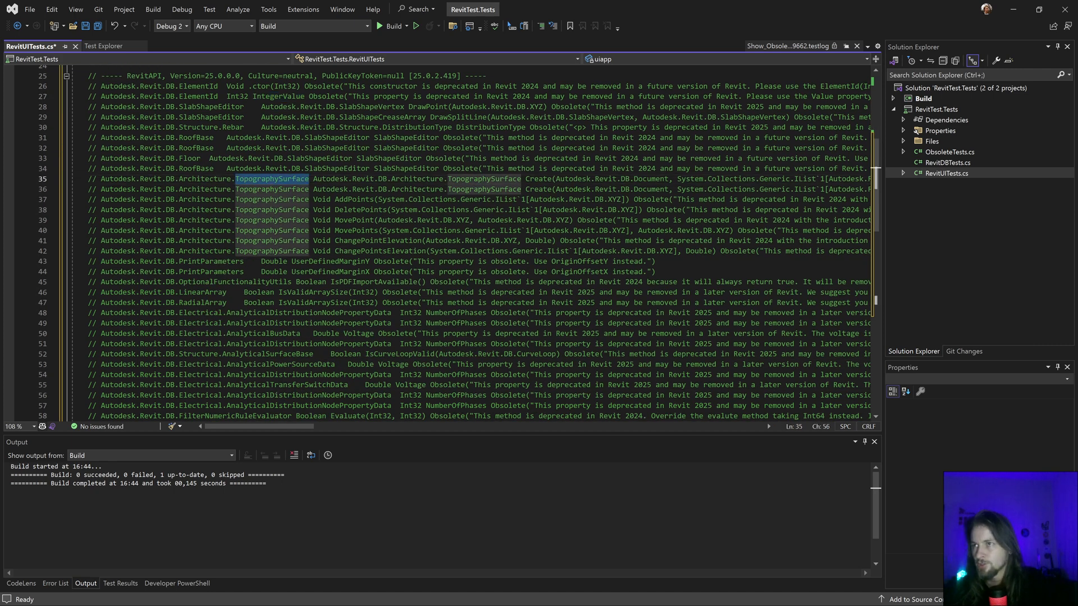
scroll("down", 3)
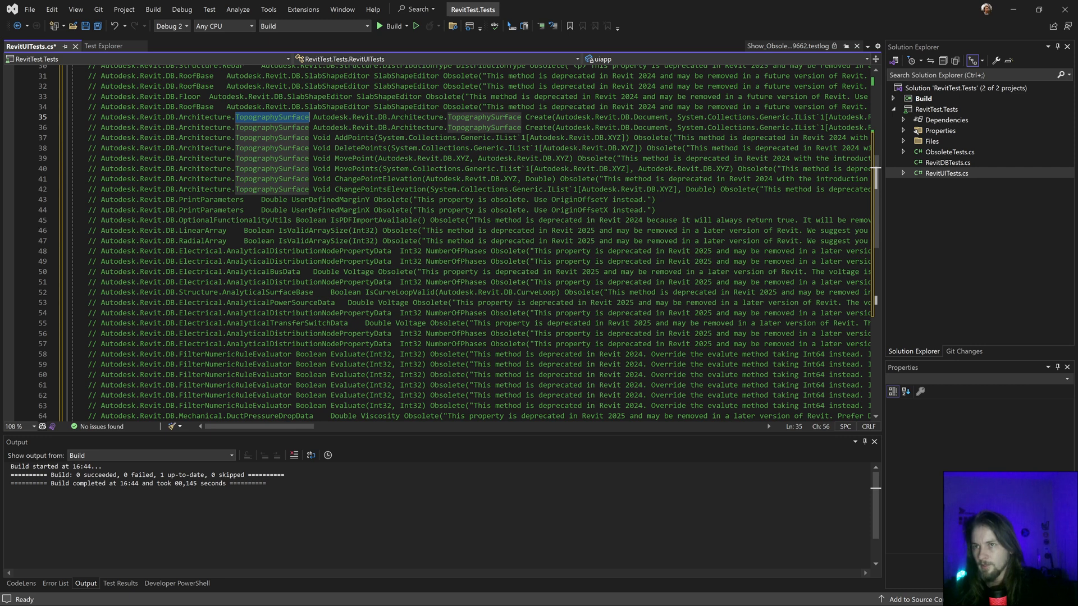
double_click(199, 250)
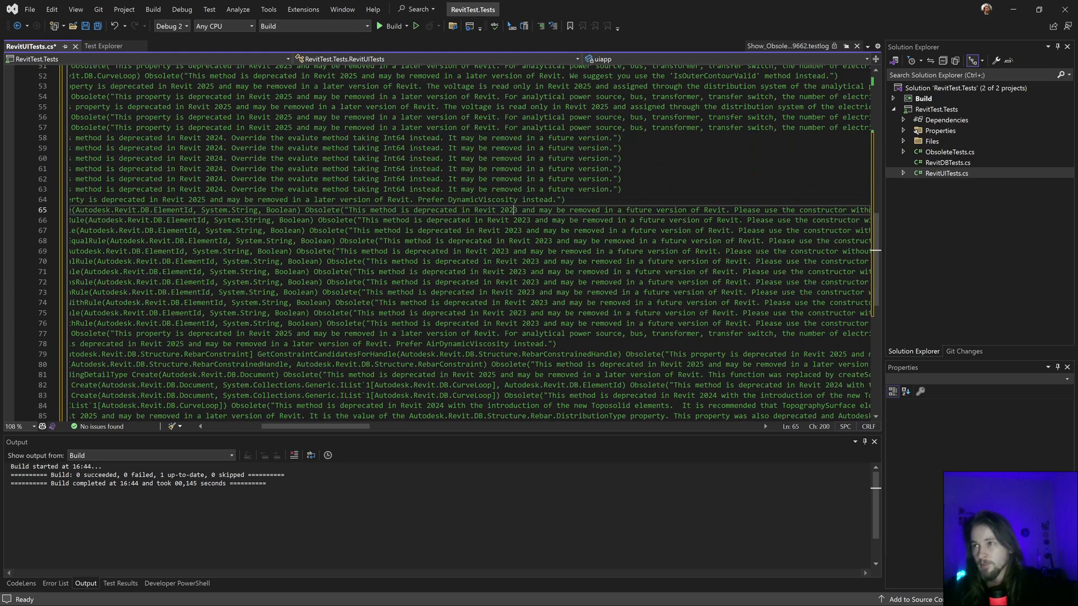
double_click(505, 210)
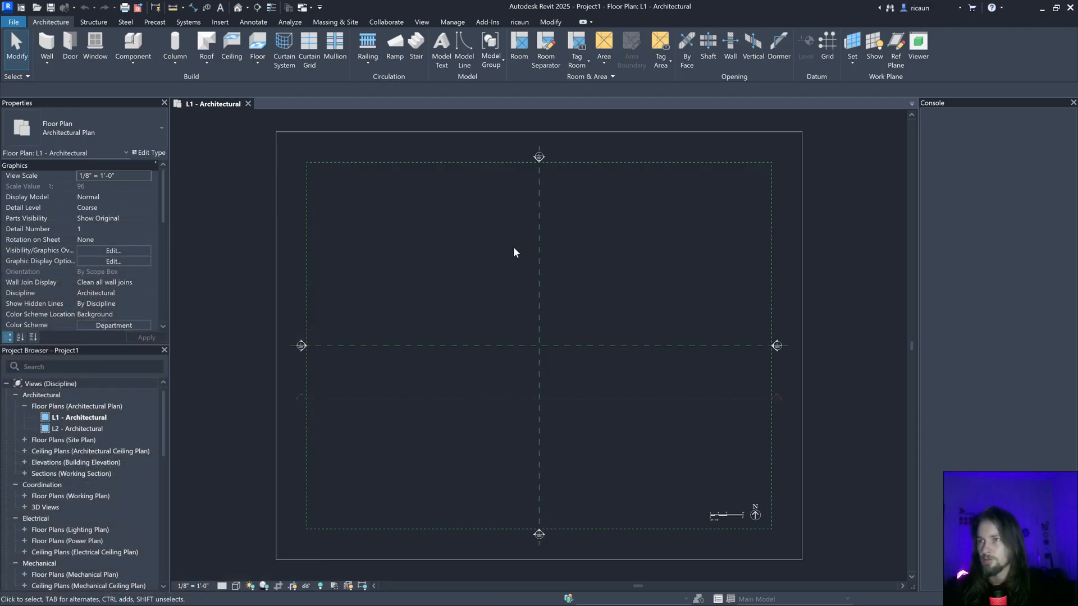
right_click(515, 253)
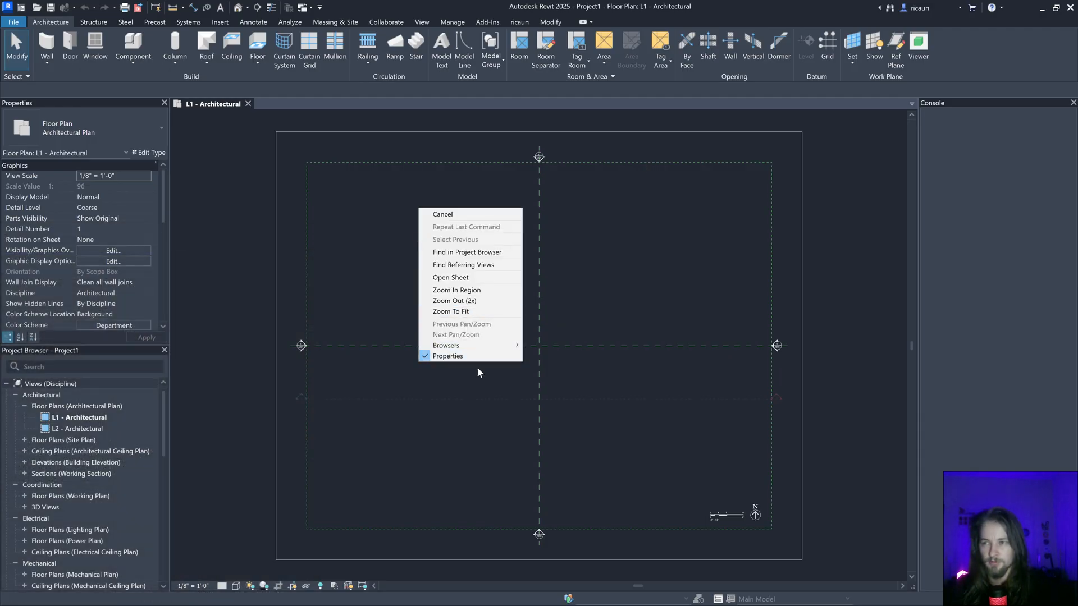
mouse_move(574, 438)
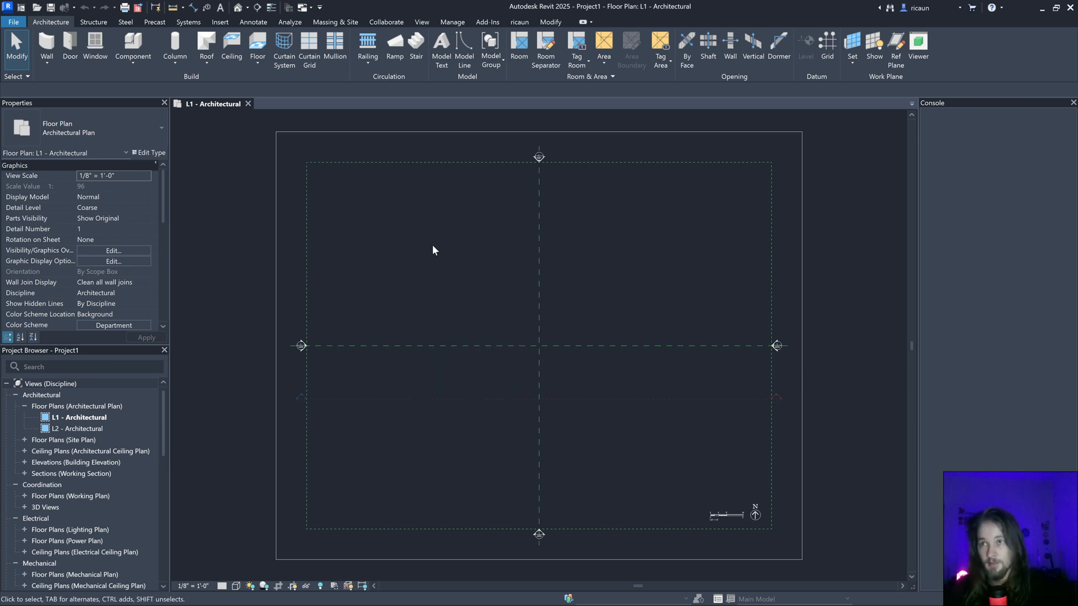
mouse_move(377, 349)
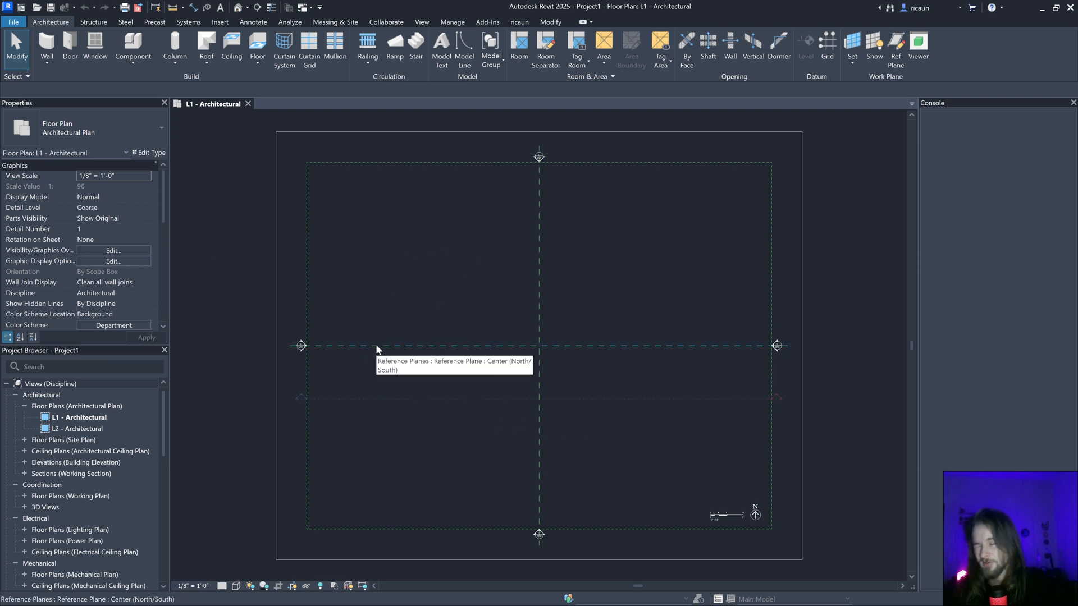